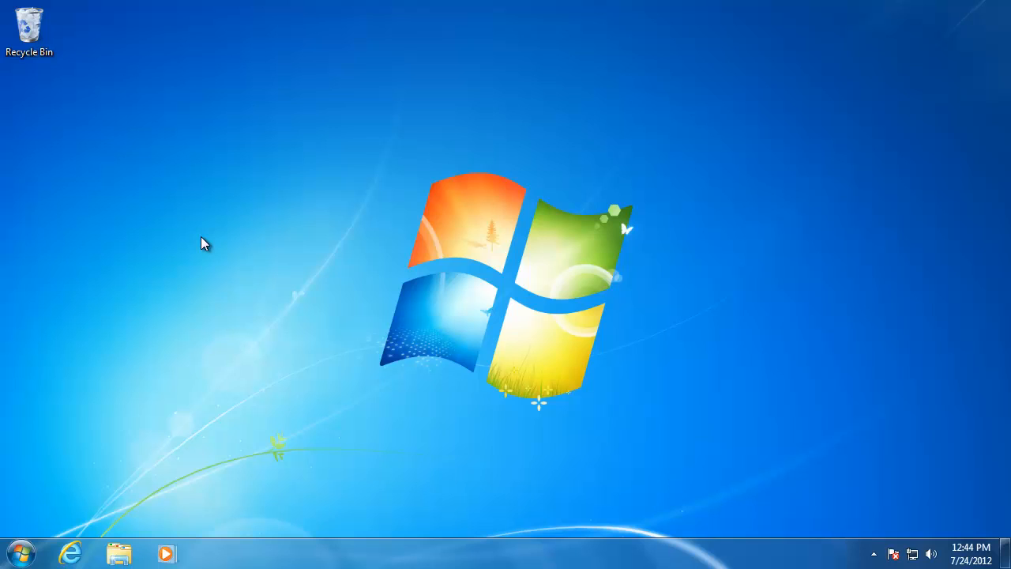
mouse_move(44, 525)
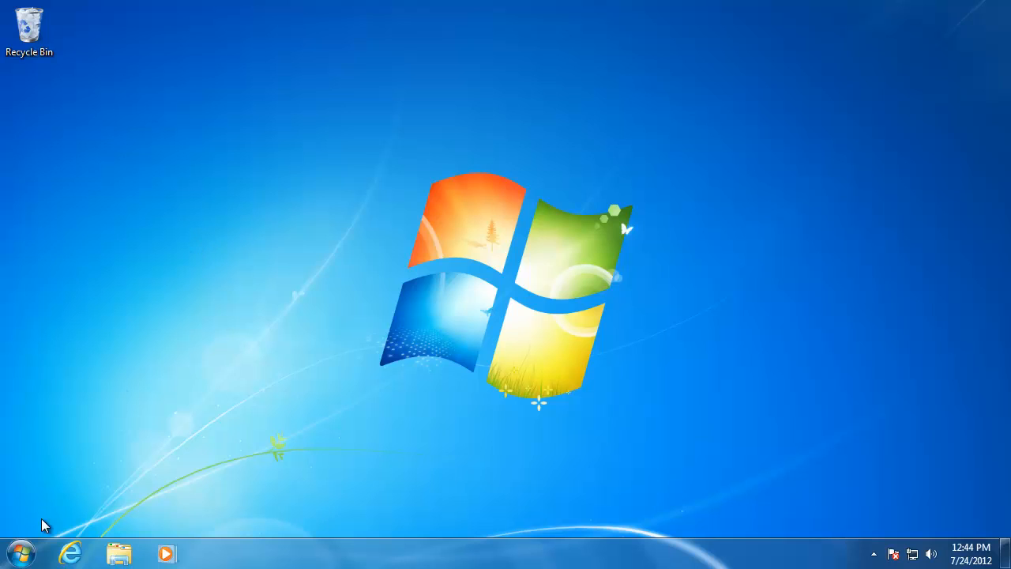
- Expand All Programs and the Accessories group to reveal System Tools
click(21, 553)
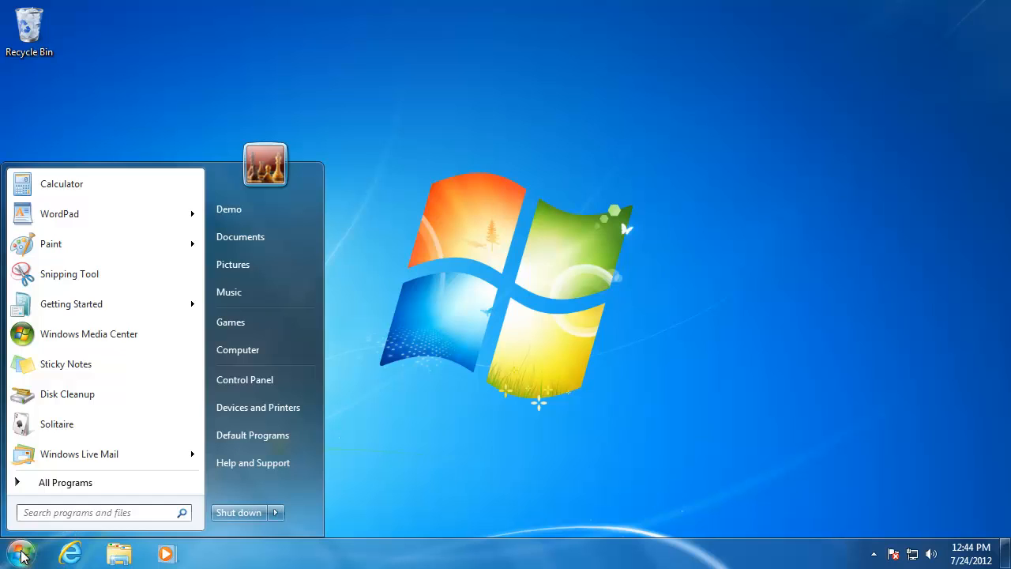
click(65, 482)
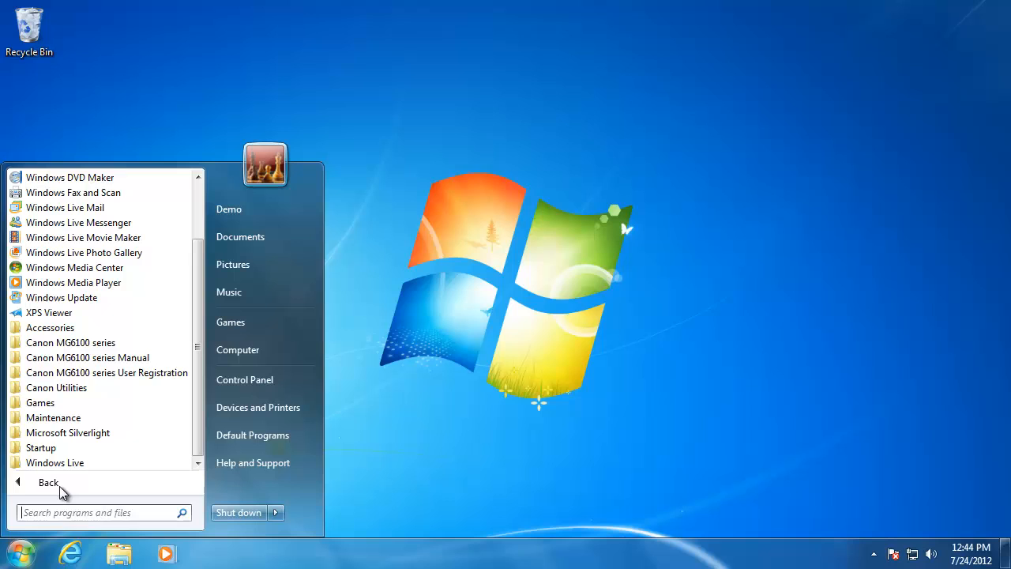
mouse_move(50, 327)
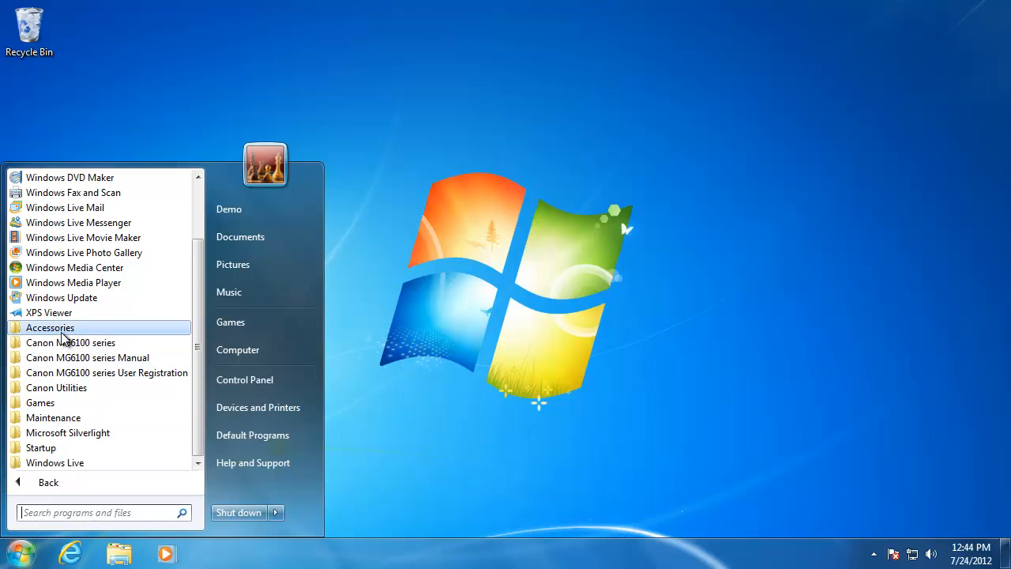
click(50, 327)
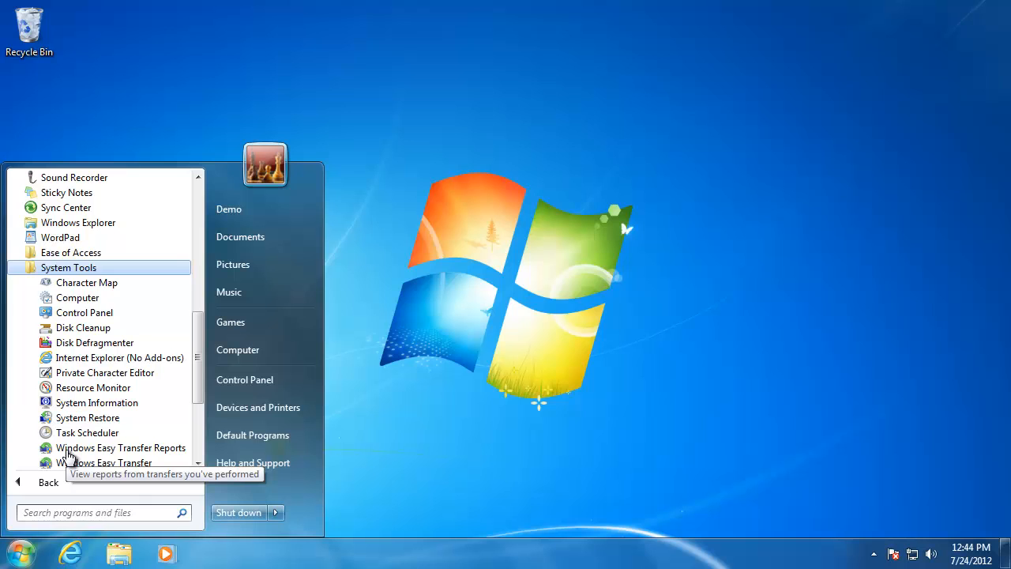
mouse_move(103, 462)
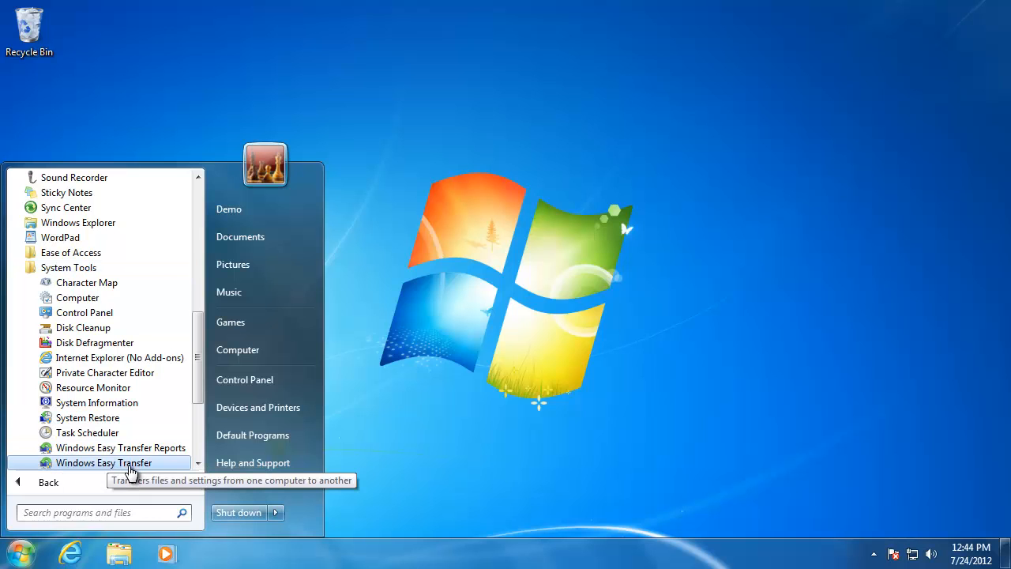
- Launch Easy Transfer, choose external disk/USB on the new computer, and answer No to saved files
click(103, 462)
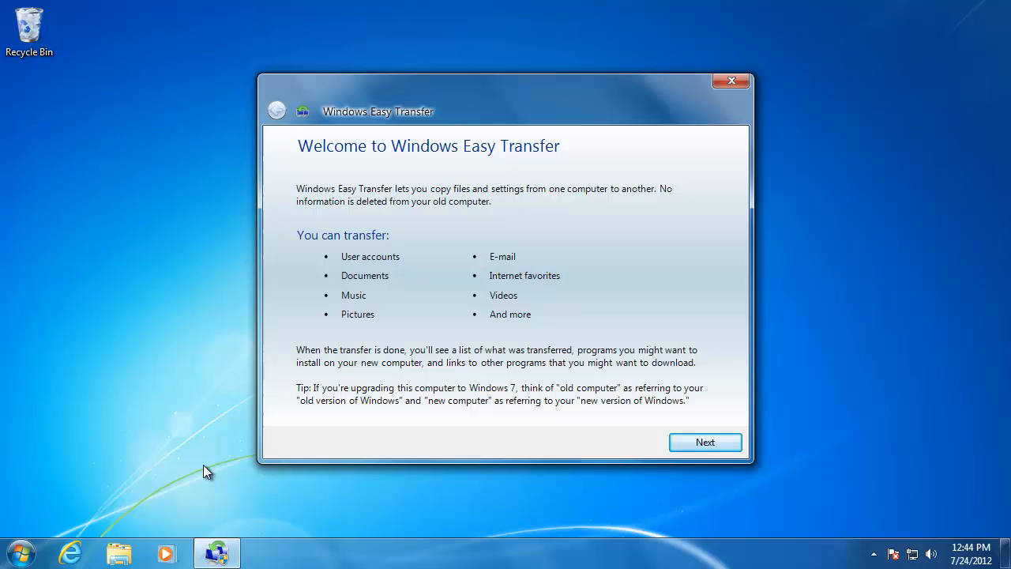
click(703, 442)
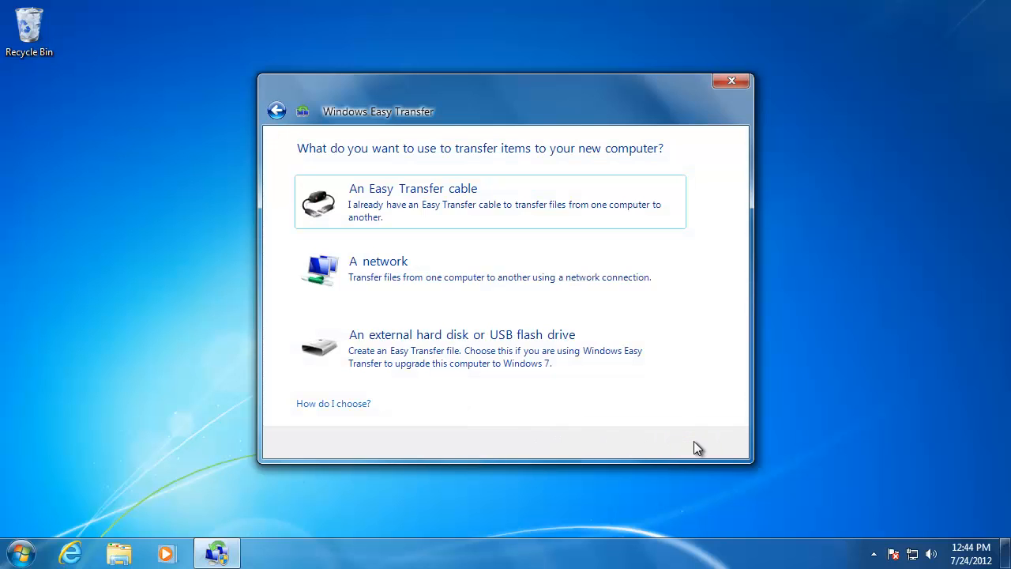
mouse_move(485, 361)
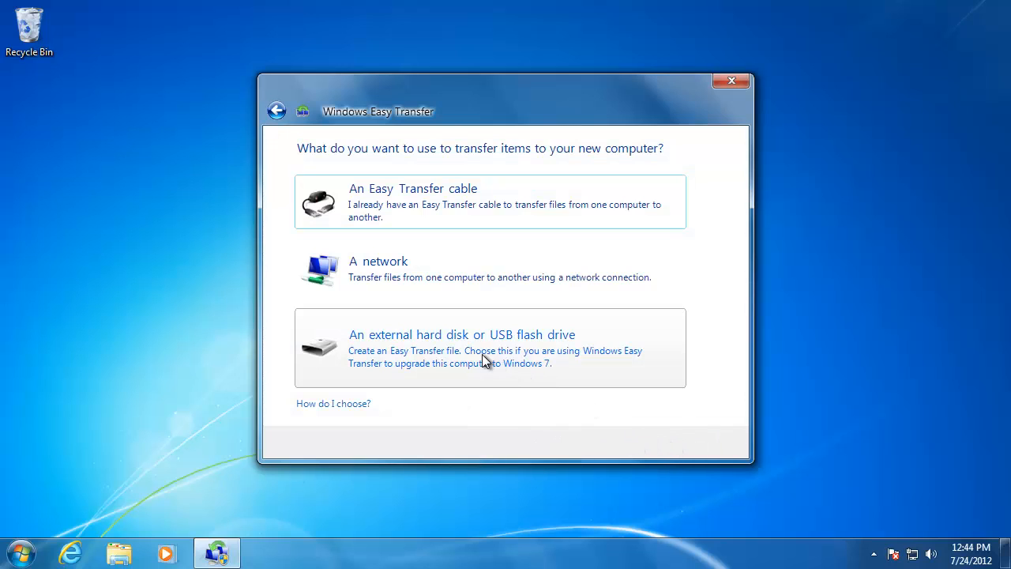
mouse_move(446, 357)
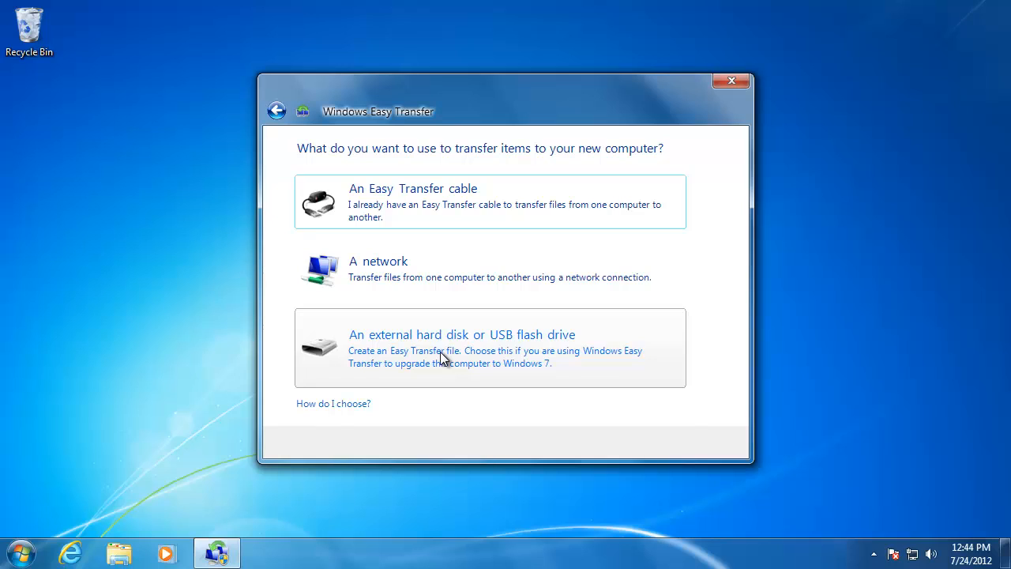
click(462, 334)
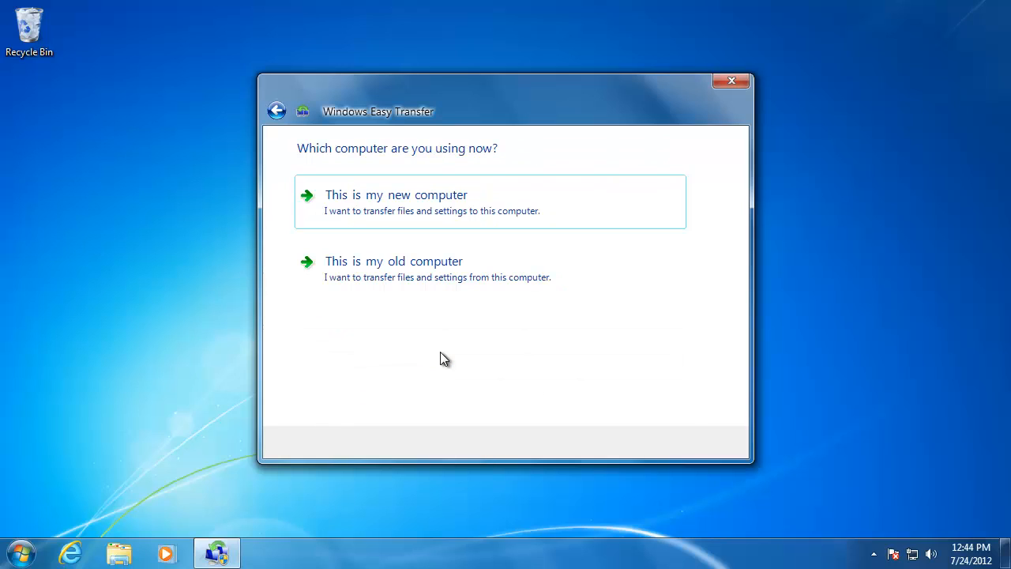
mouse_move(399, 245)
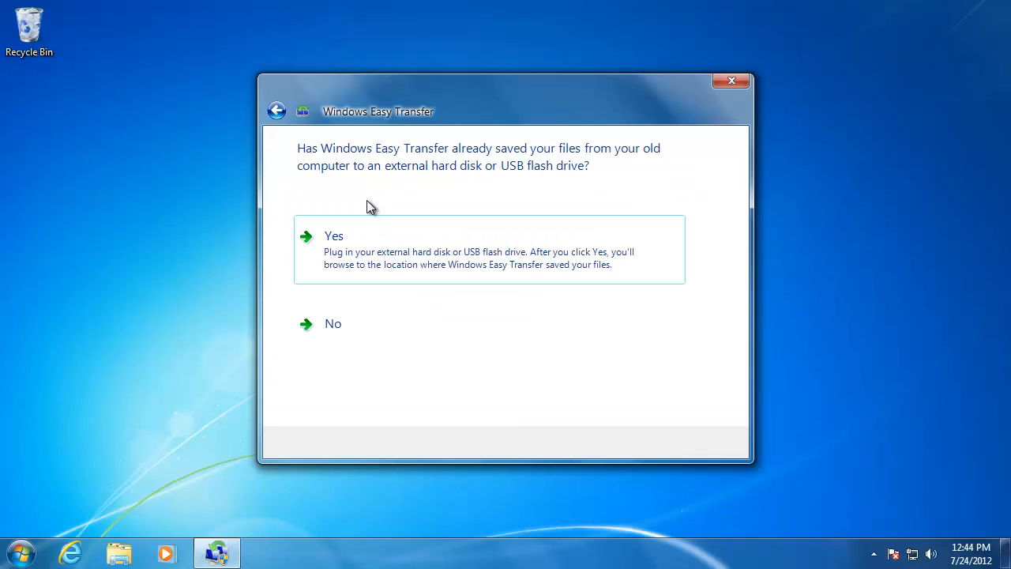
mouse_move(405, 198)
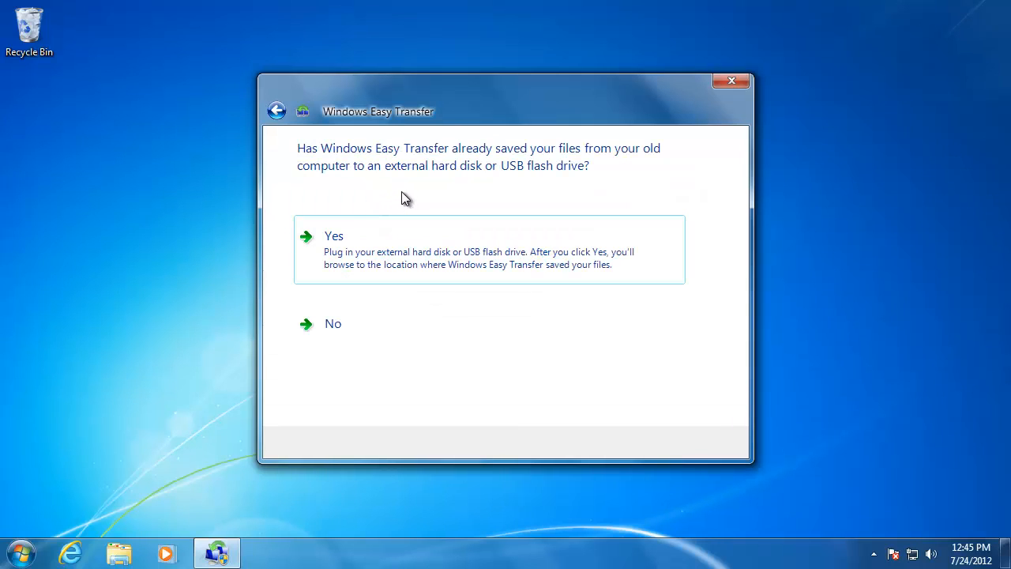
mouse_move(487, 193)
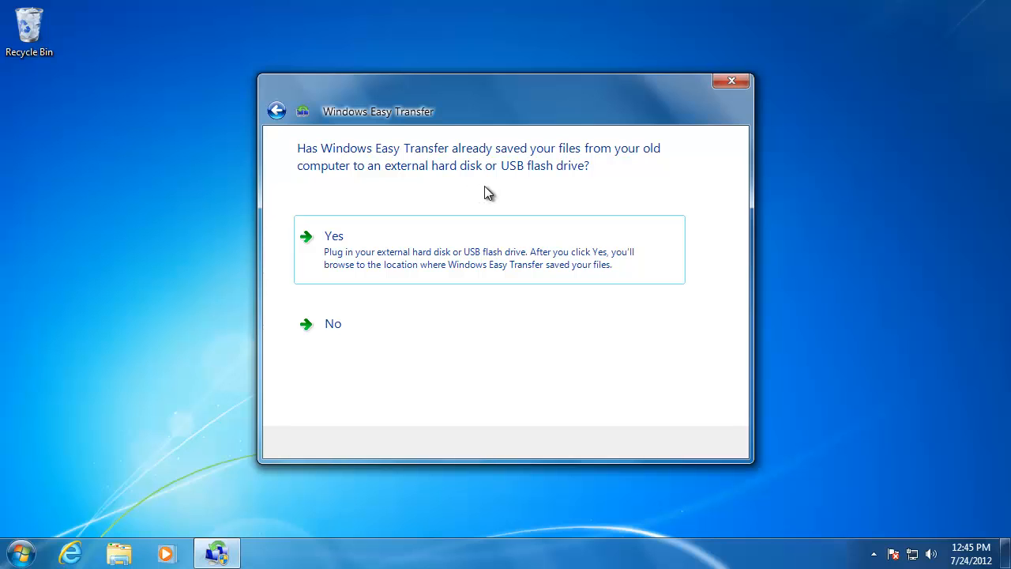
click(333, 323)
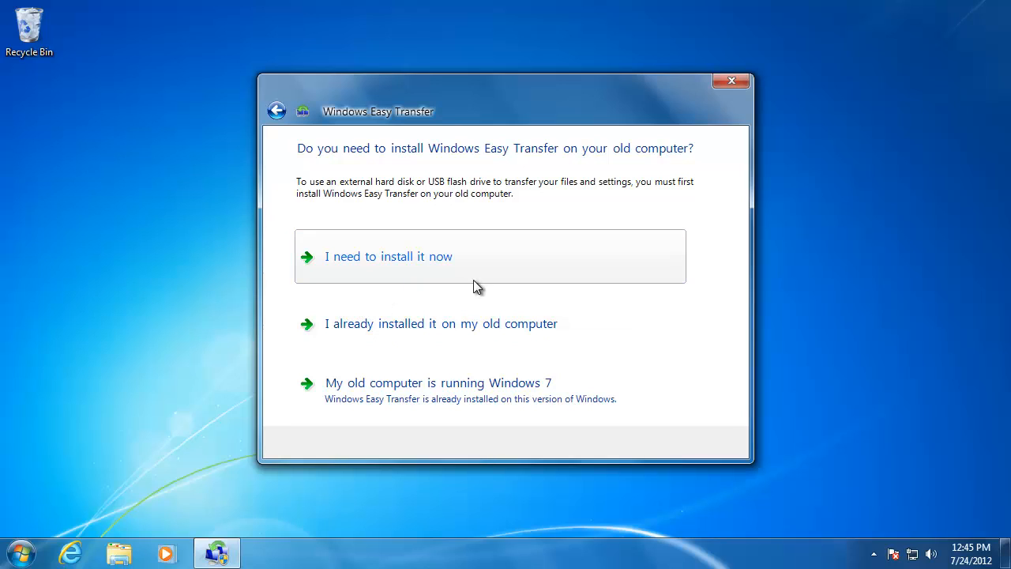
mouse_move(448, 270)
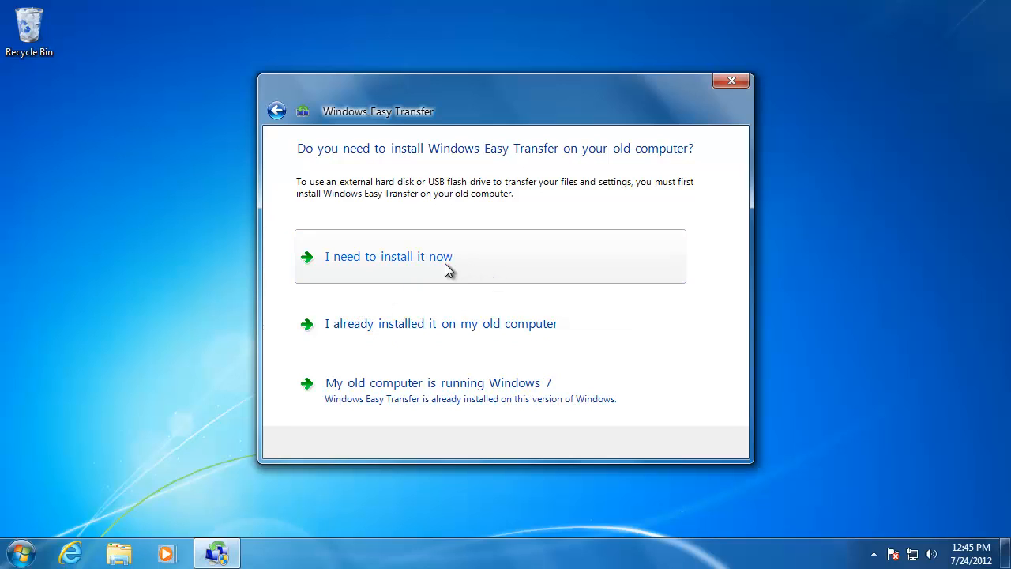
mouse_move(387, 266)
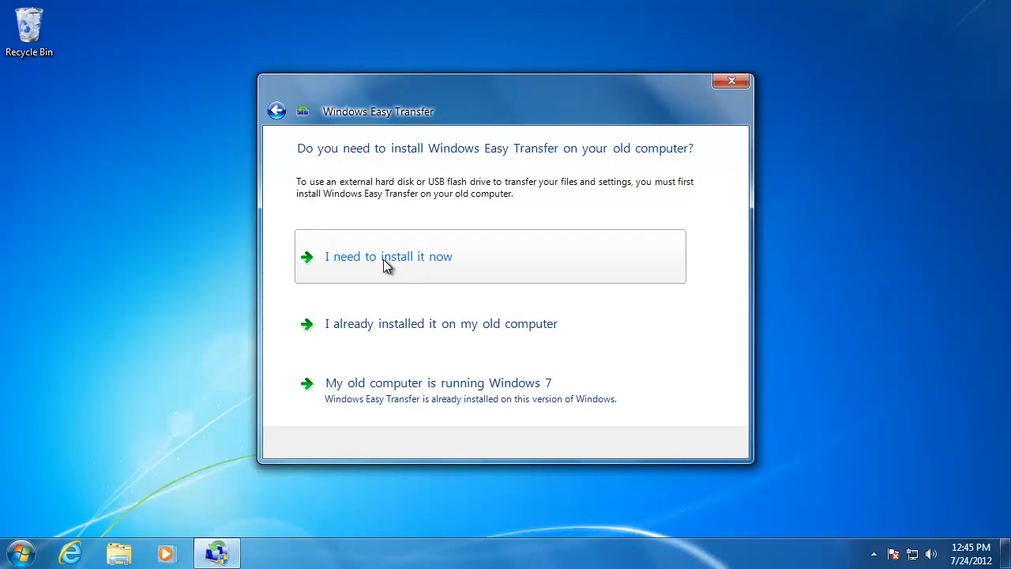
- Choose 'I need to install it now' via an external hard disk or shared network folder
click(389, 256)
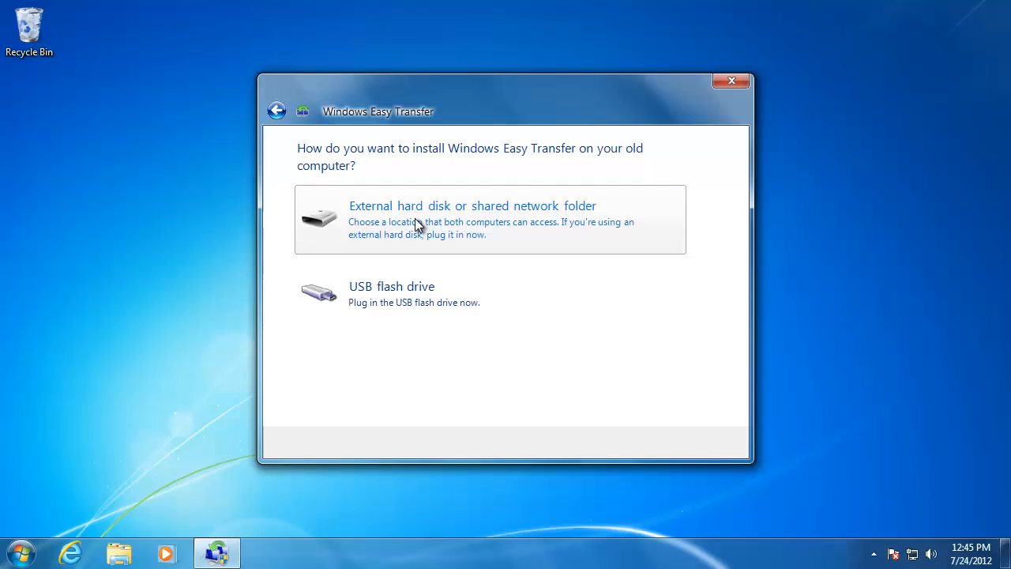
click(472, 205)
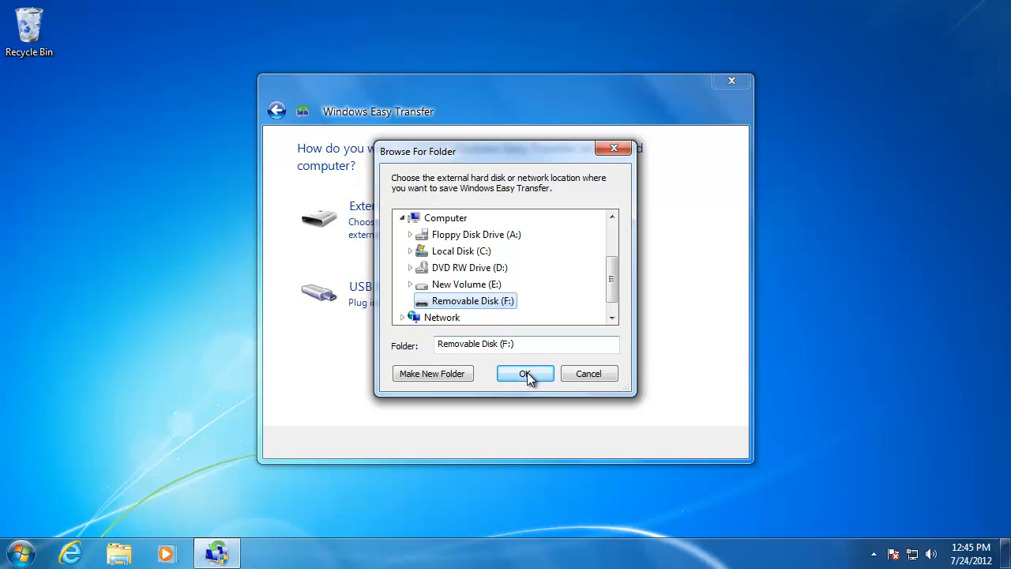
- Confirm Removable Disk (F:) as the location for the Easy Transfer copy
click(525, 373)
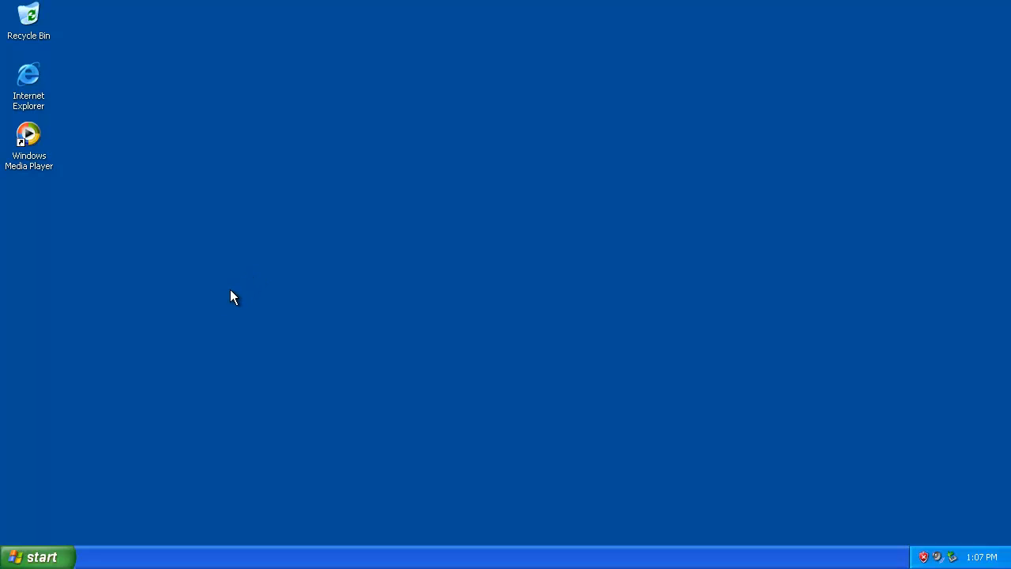
- From My Computer on the XP machine, run Easy Transfer from Removable Disk (E:)
click(38, 557)
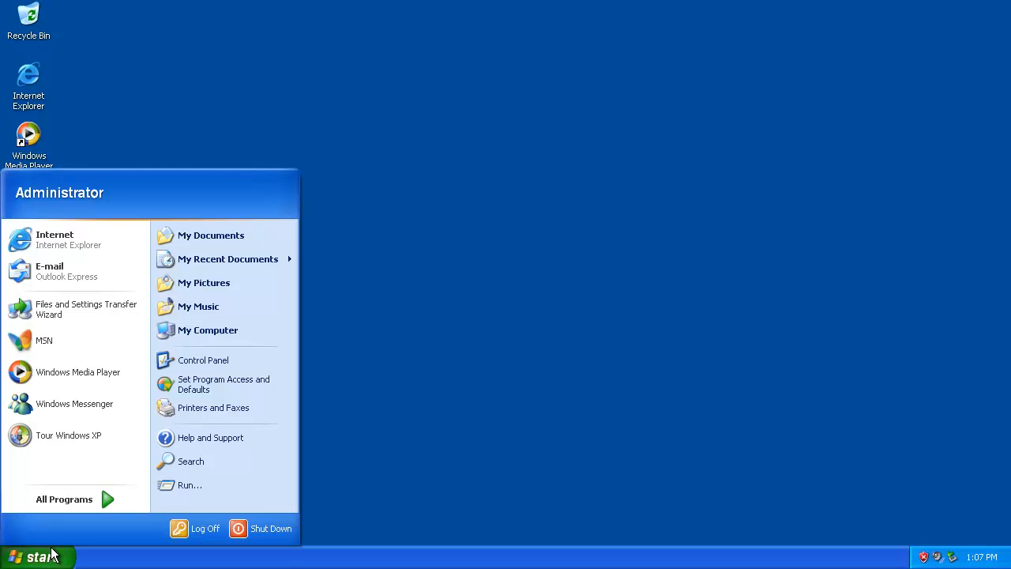
click(208, 330)
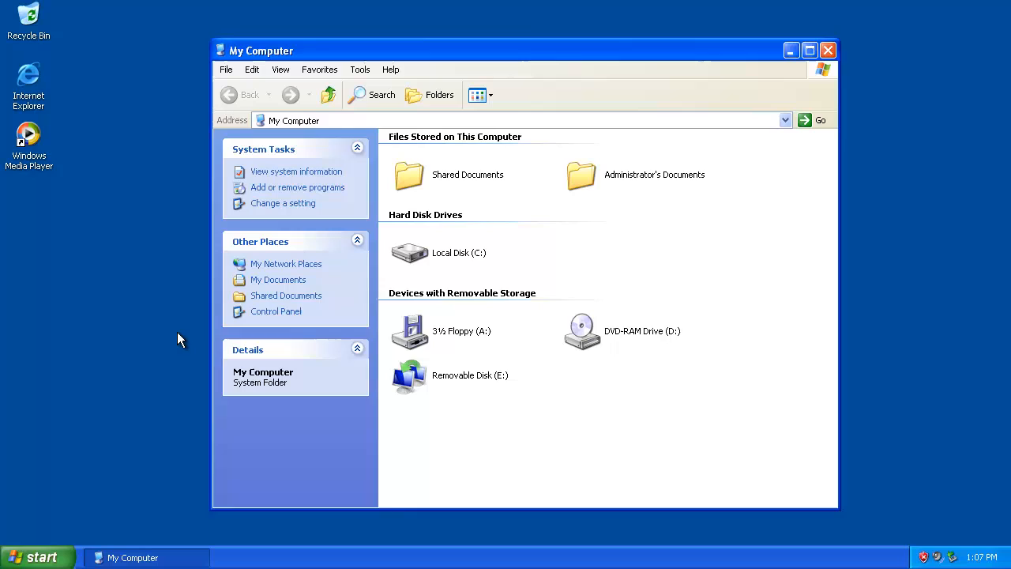
mouse_move(450, 384)
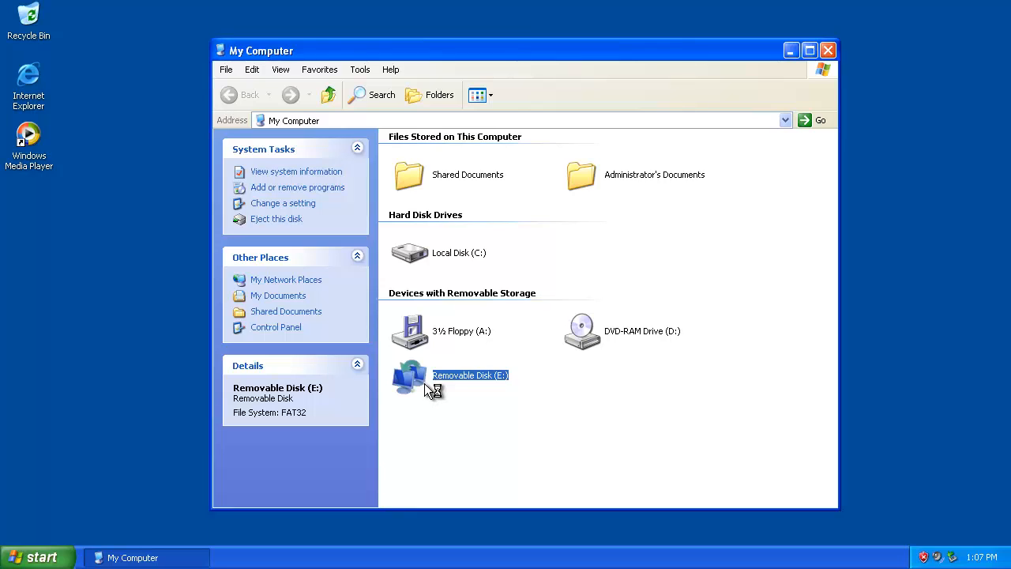
double_click(409, 375)
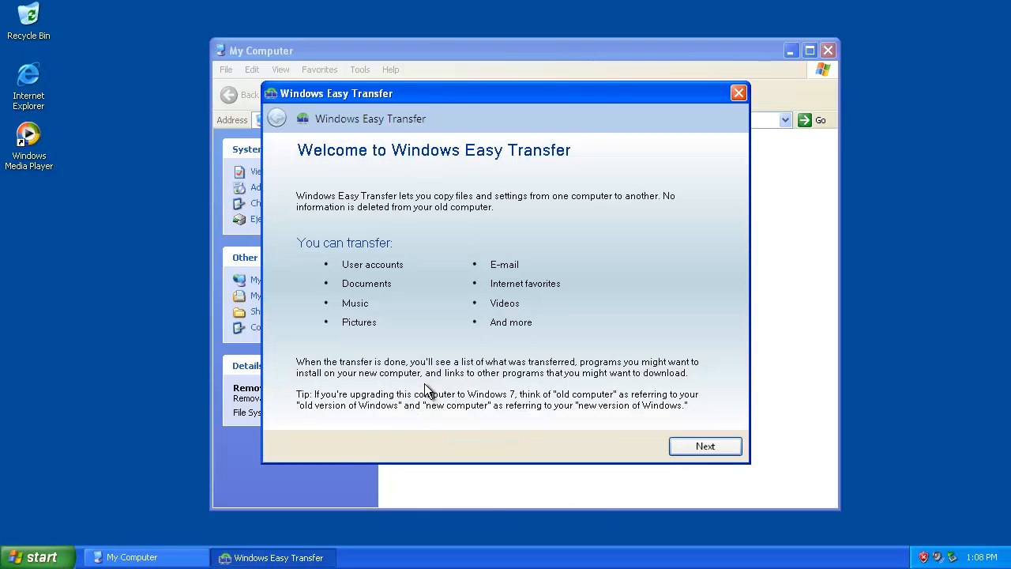
- Continue past the welcome page and choose 'An external hard disk or USB flash drive'
click(704, 446)
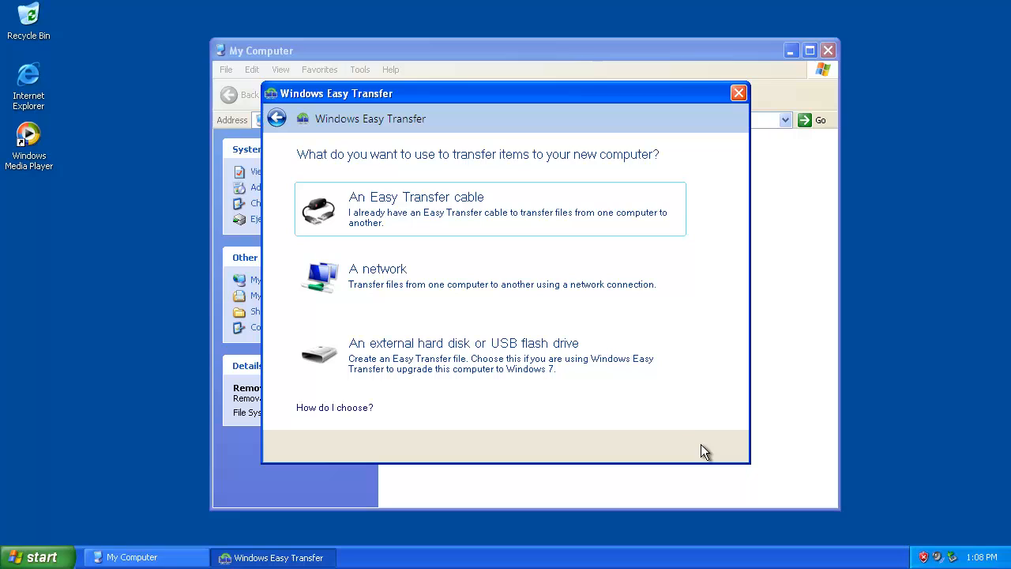
mouse_move(432, 367)
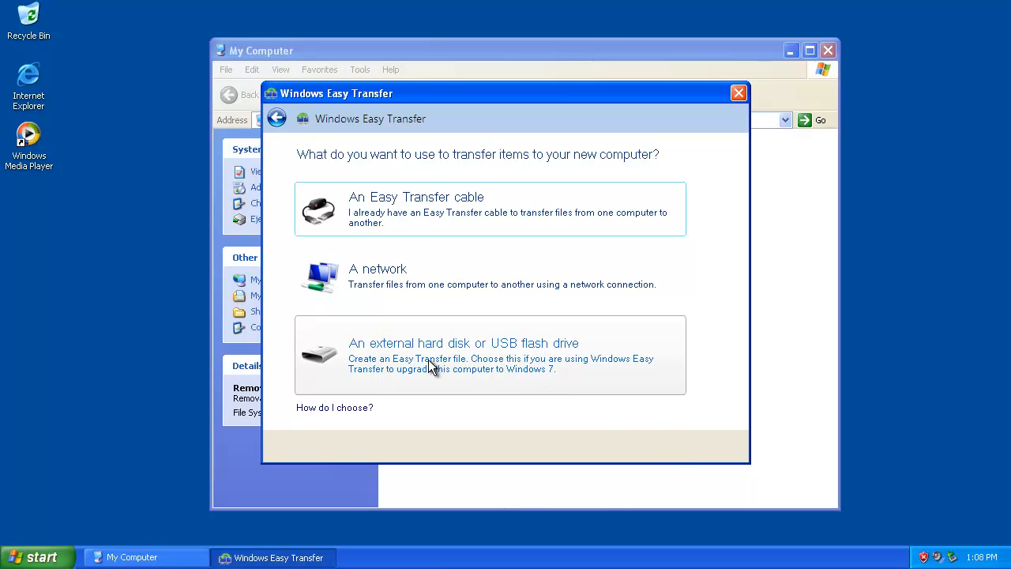
click(464, 355)
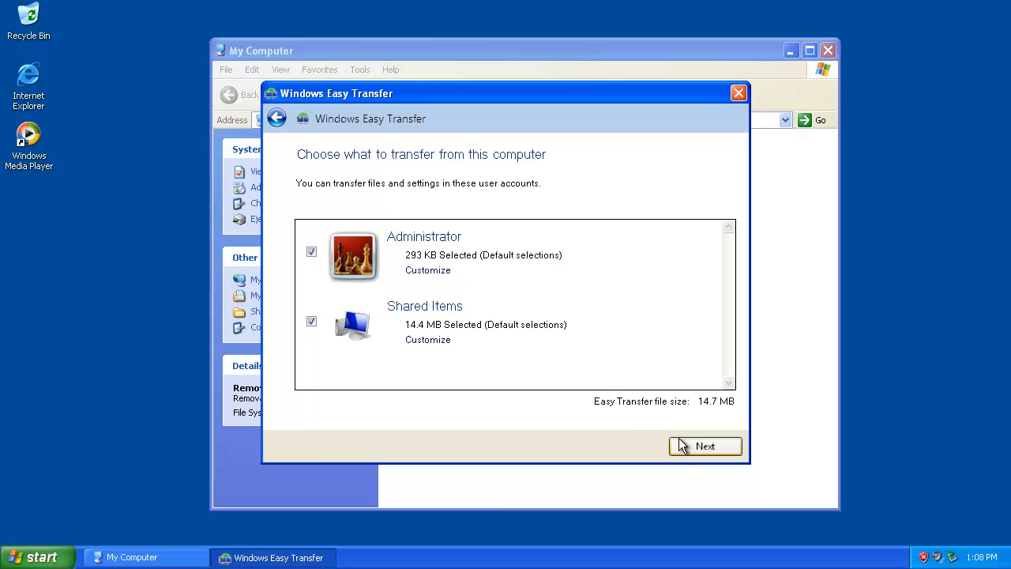
- Accept the default Administrator and Shared Items selections and reach the password field
click(705, 446)
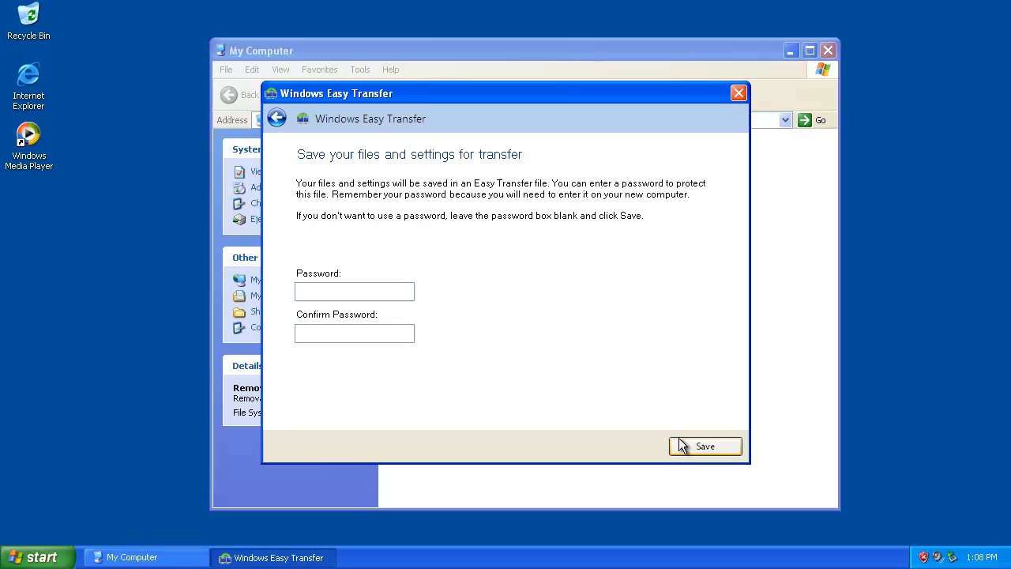
mouse_move(316, 296)
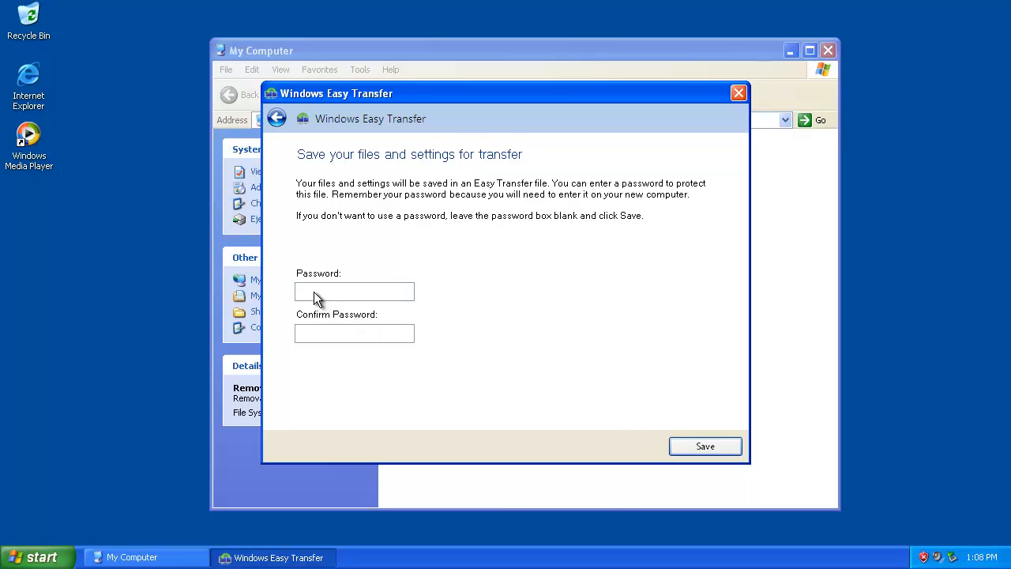
click(354, 290)
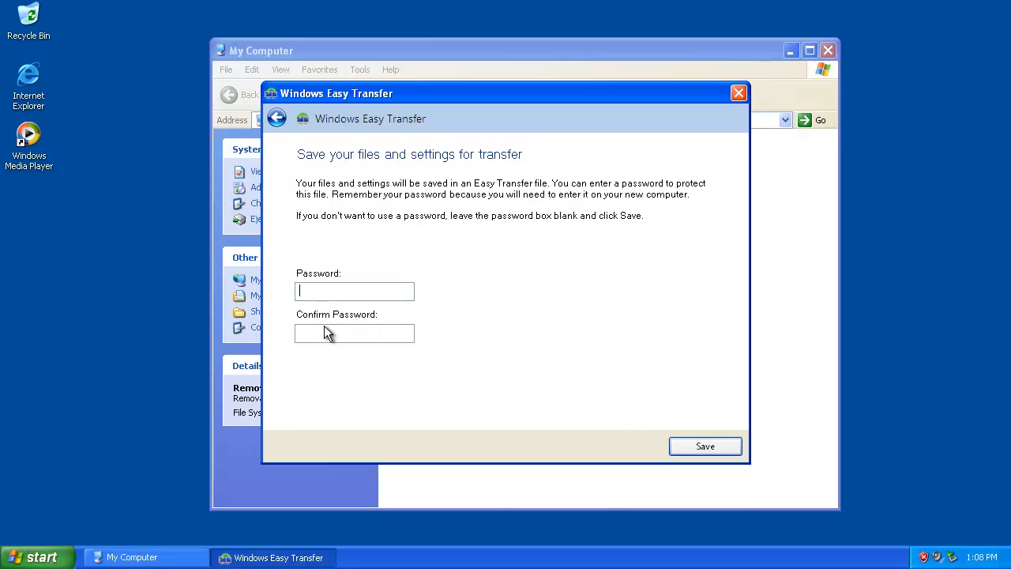
mouse_move(447, 354)
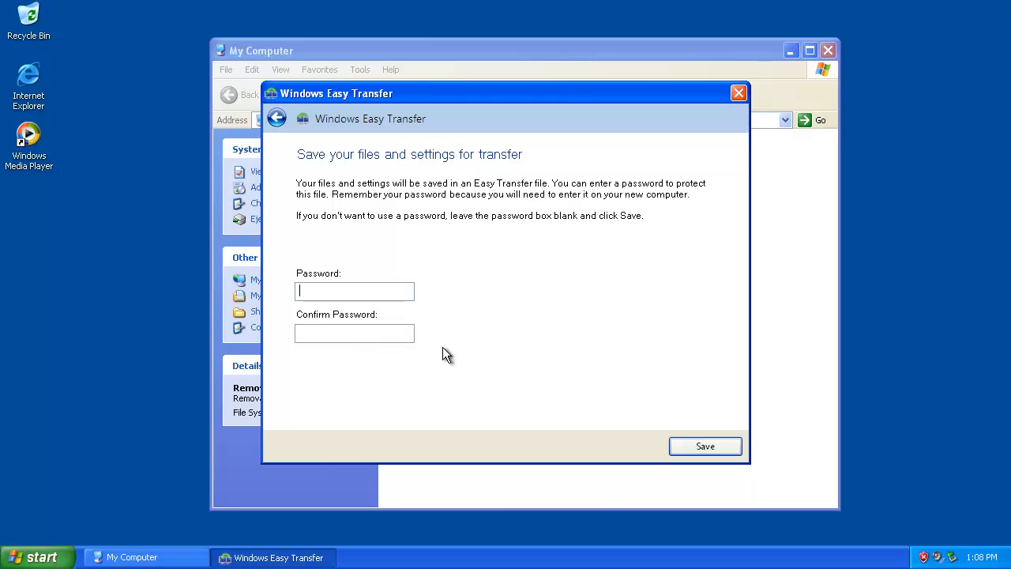
mouse_move(704, 447)
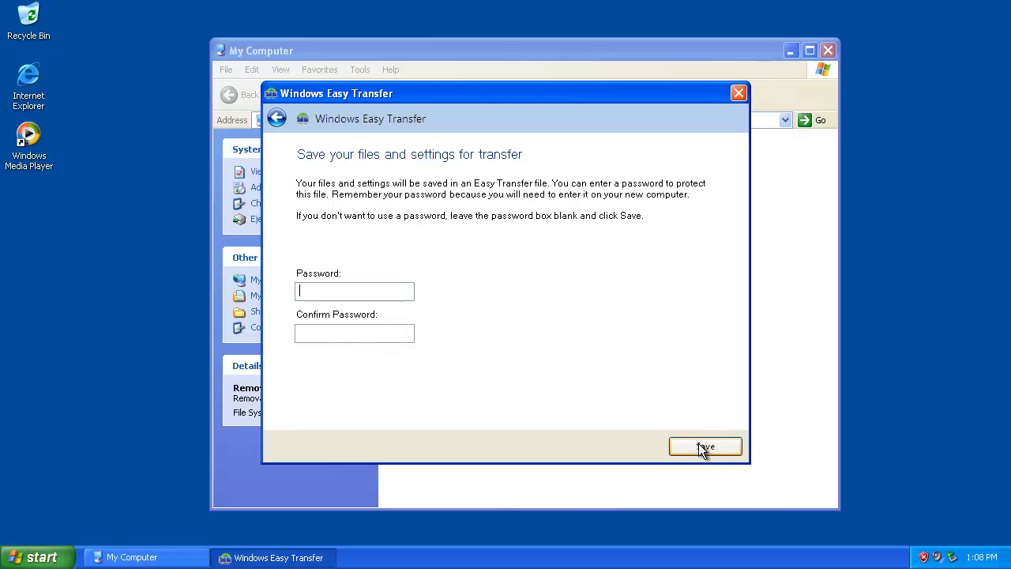
- Save the transfer file with no password onto Removable Disk (E:)
click(704, 447)
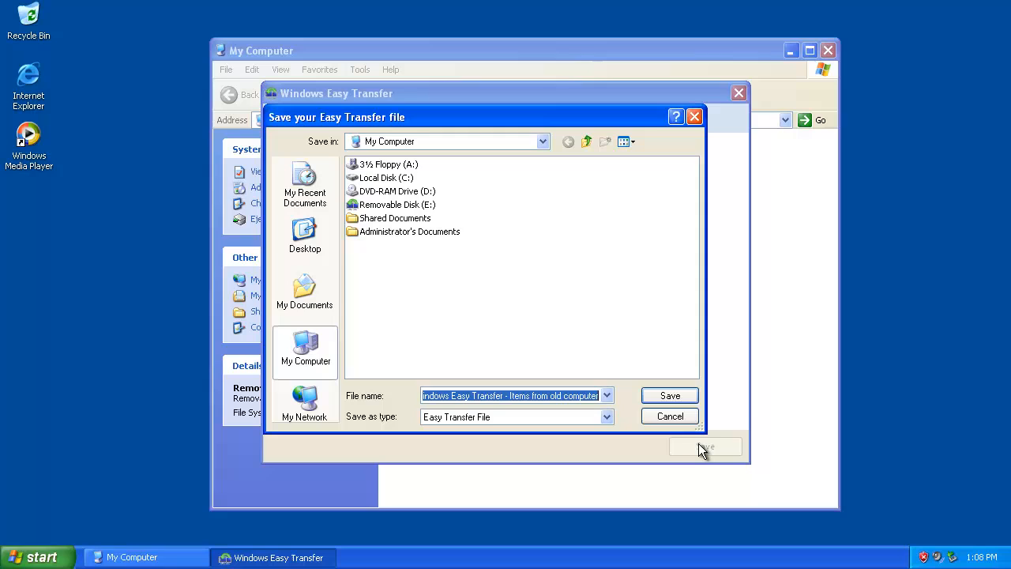
mouse_move(411, 219)
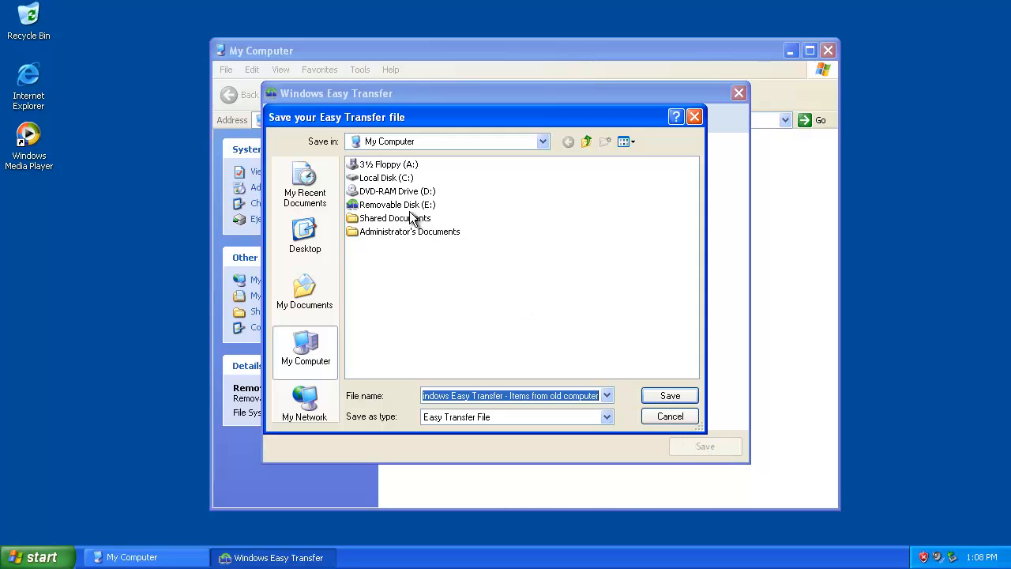
click(398, 205)
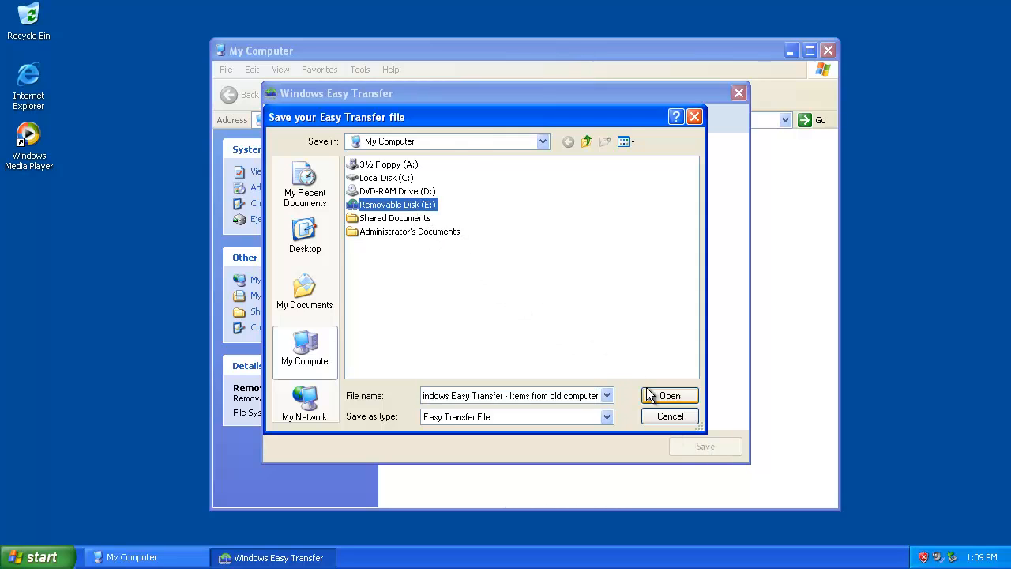
double_click(395, 204)
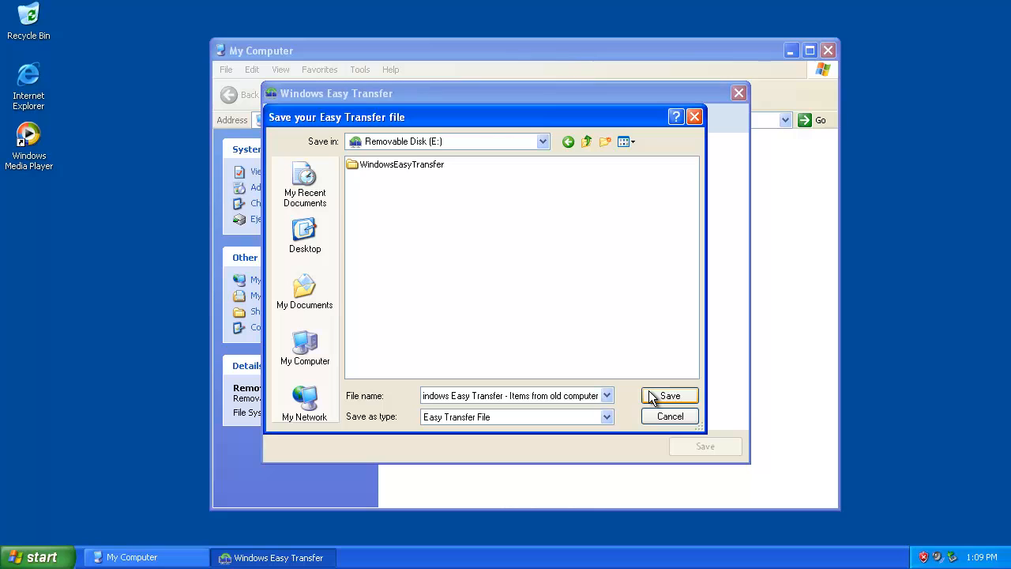
click(670, 394)
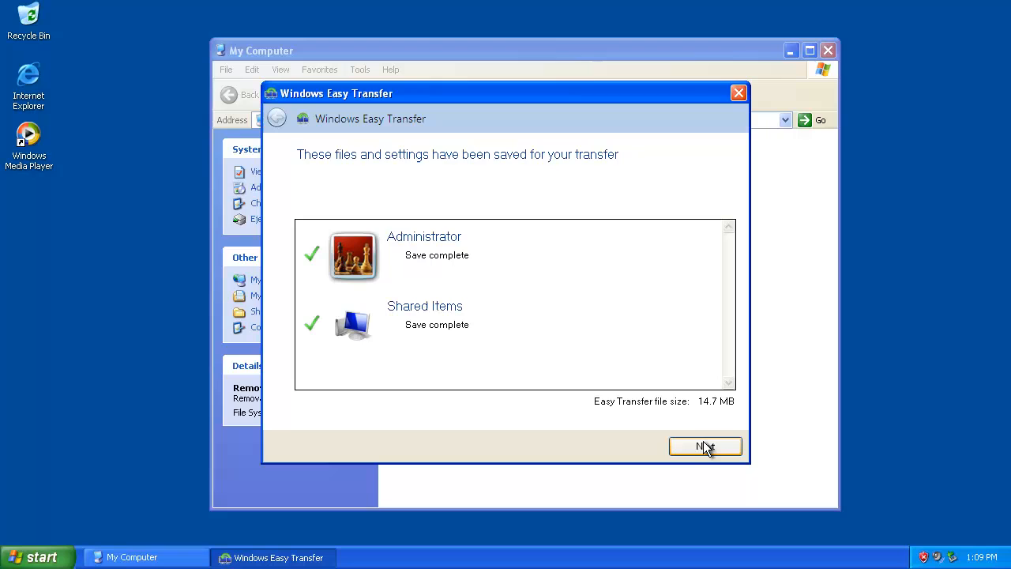
- Continue through the save-complete and 'Your transfer file is complete' pages
click(705, 447)
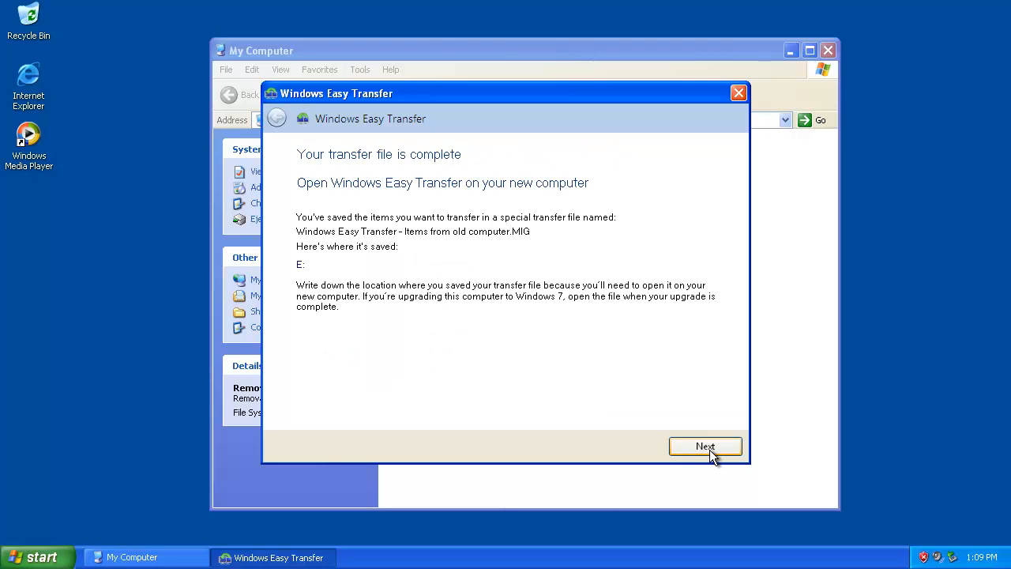
click(705, 446)
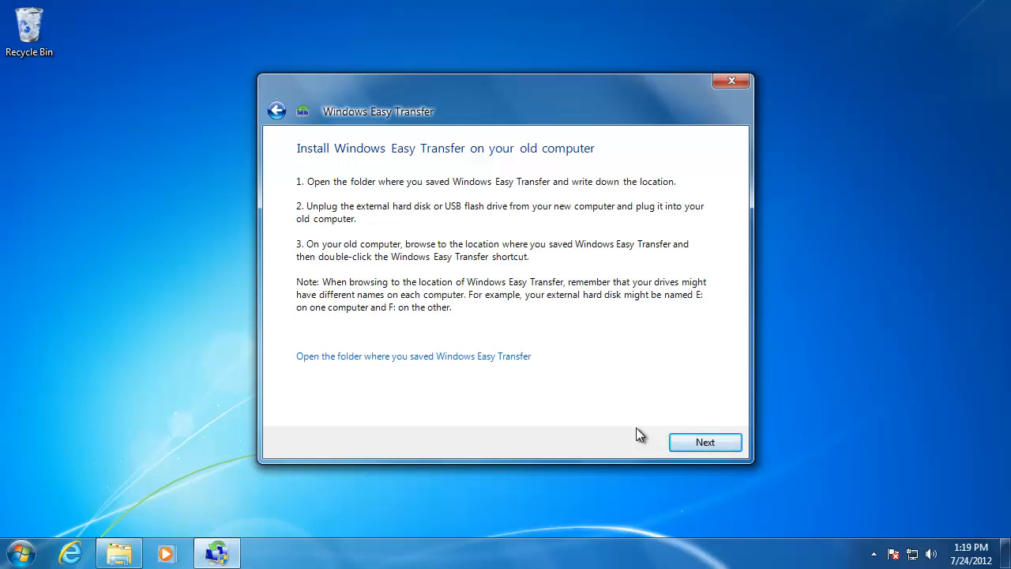
- Continue past the install instructions and answer Yes that files are already saved
click(704, 442)
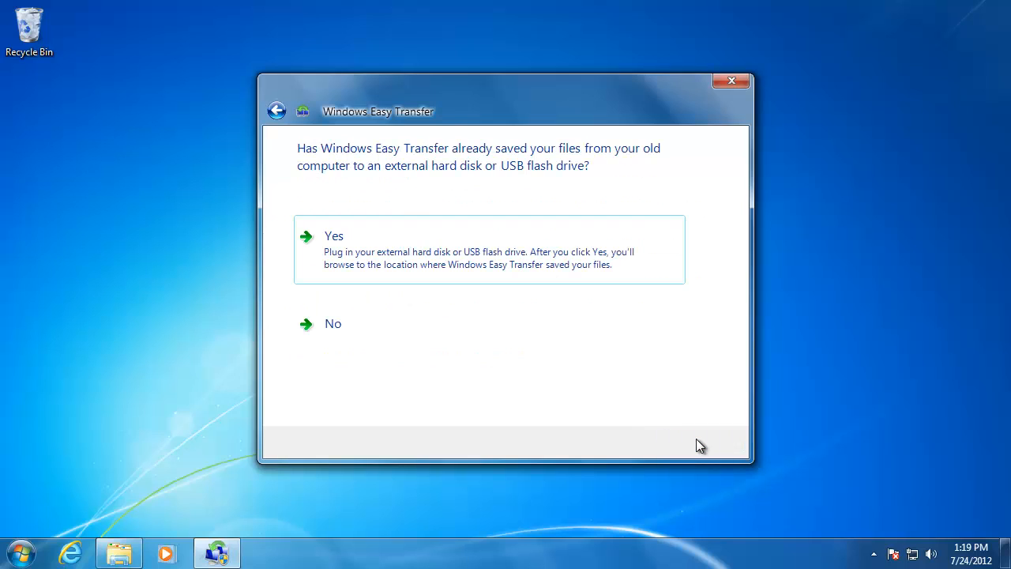
click(334, 235)
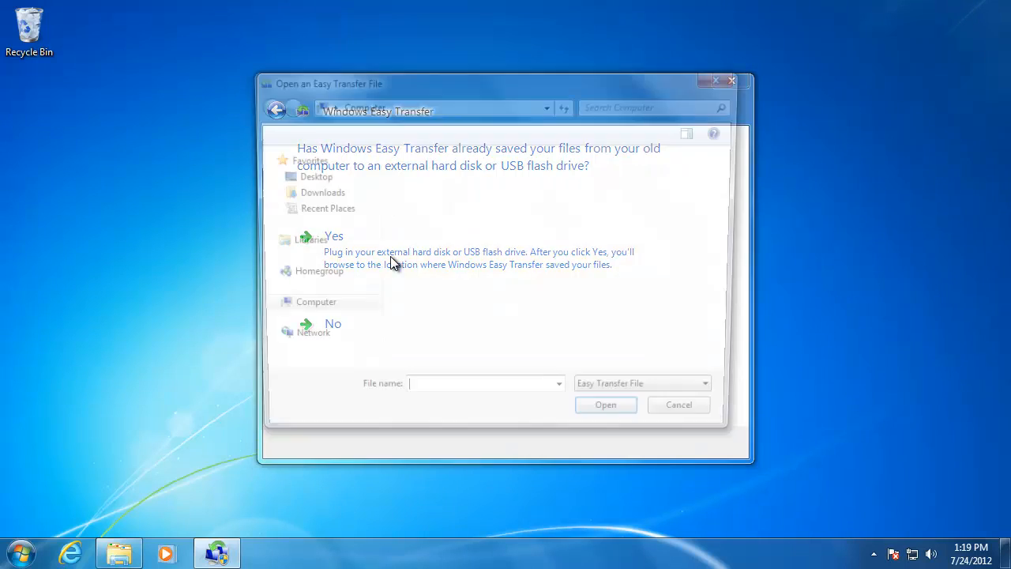
- Browse into Removable Disk (F:) and load the saved Easy Transfer file, showing Administrator and Shared Items
click(333, 236)
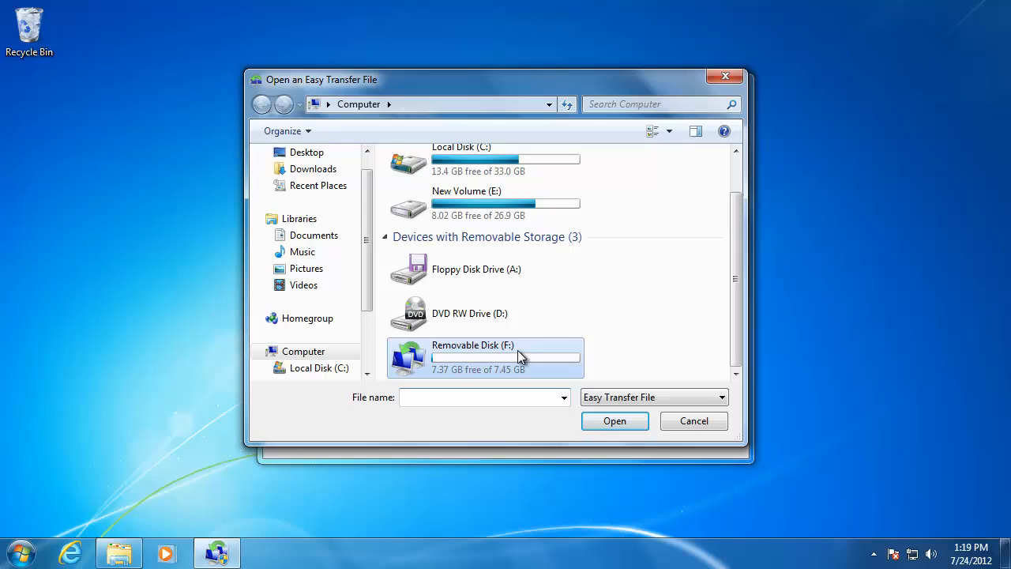
double_click(485, 357)
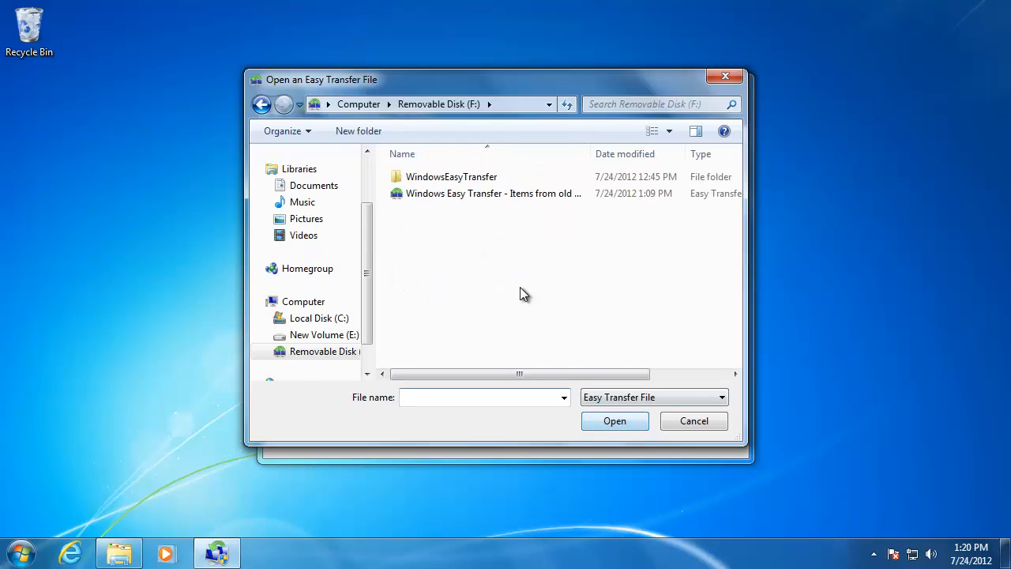
click(493, 194)
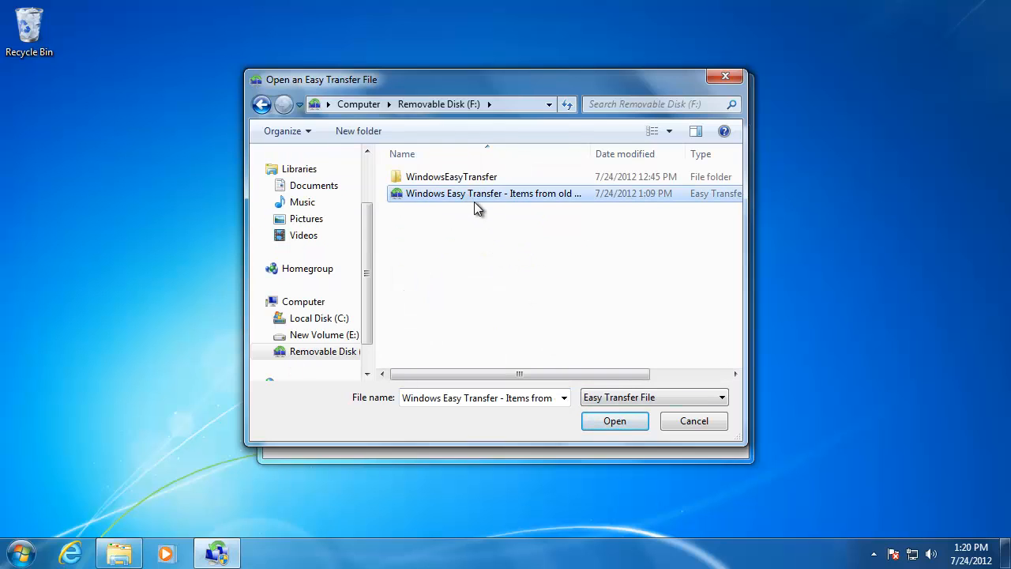
click(615, 419)
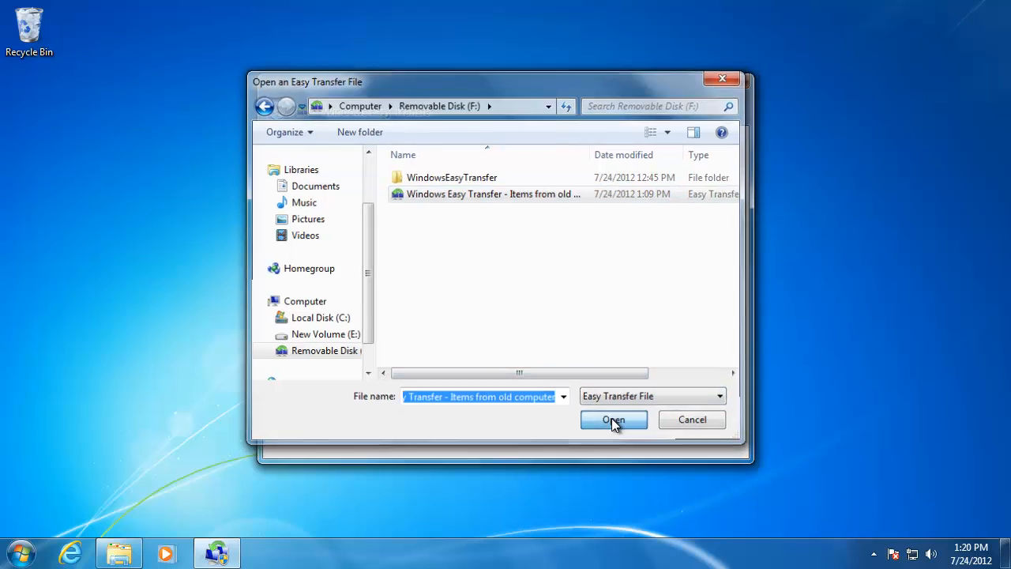
click(614, 419)
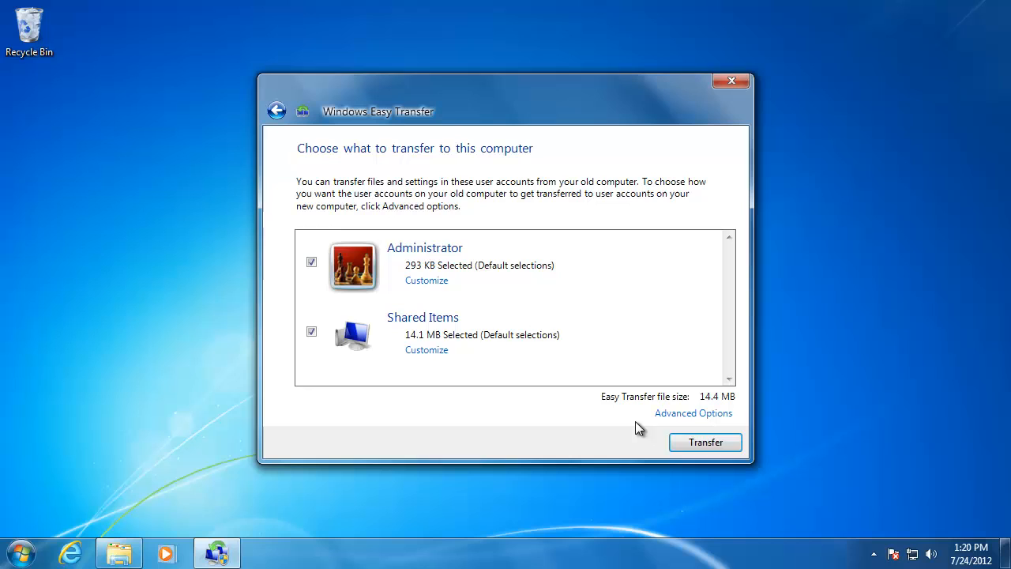
- Transfer Administrator and Shared Items onto this PC, close the summary, and choose Restart later
click(704, 442)
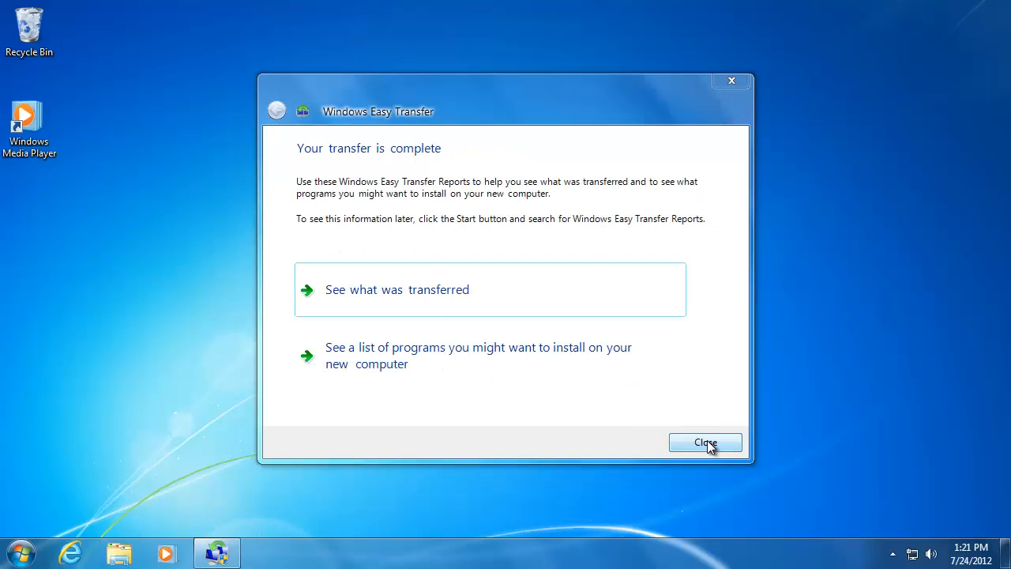
click(705, 443)
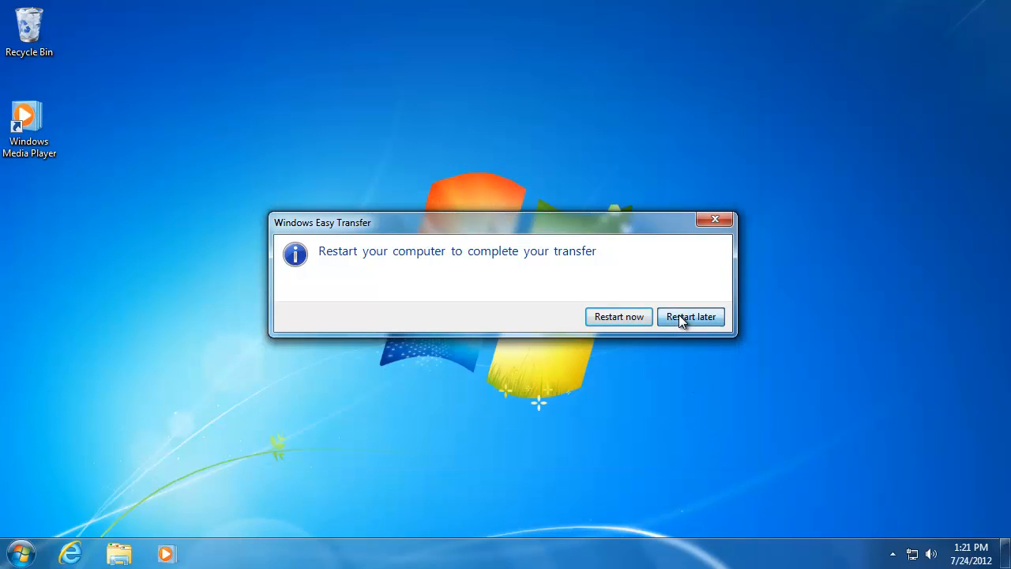
click(690, 316)
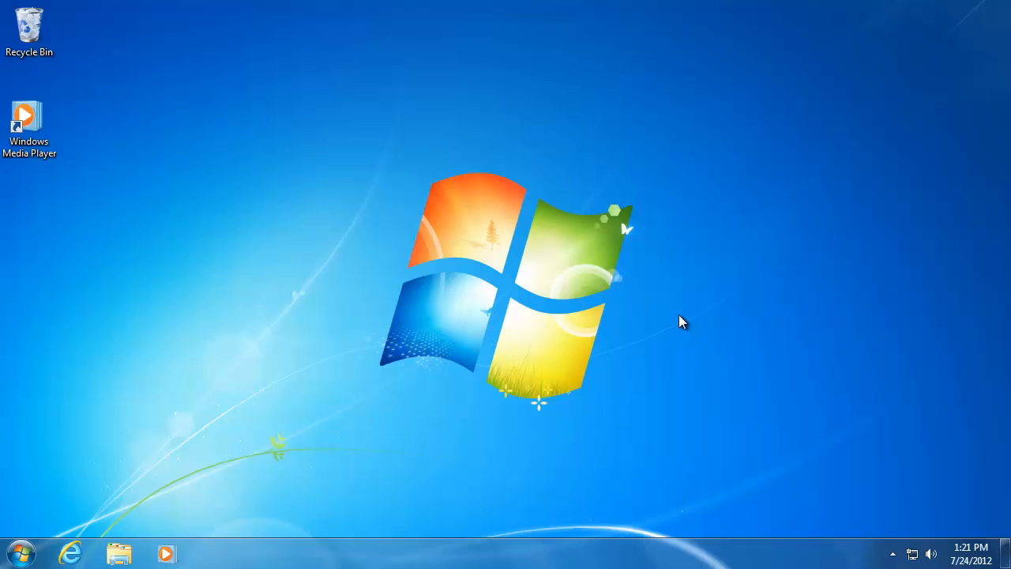